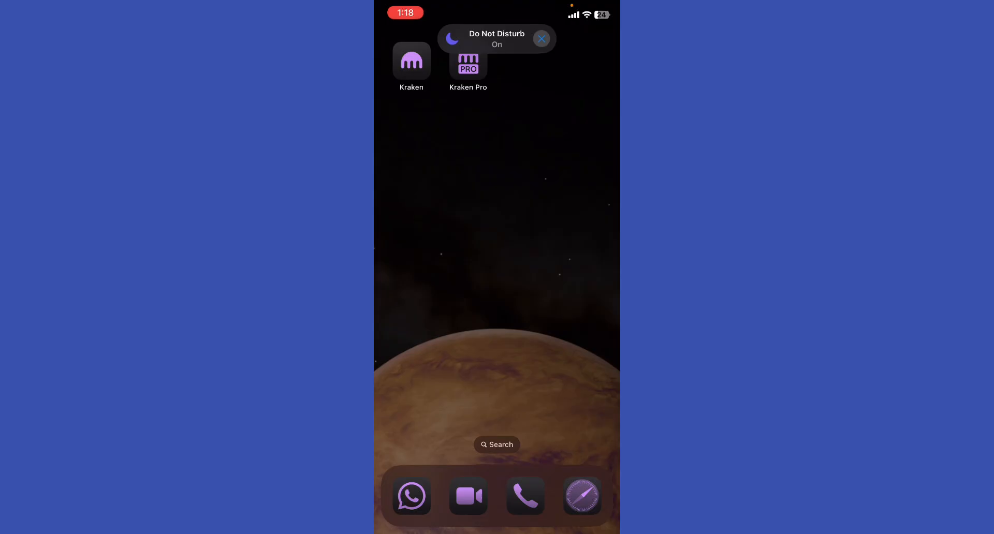
Step: Launch Kraken Pro and open the ETH/USD market page from the Markets list
left_click(411, 61)
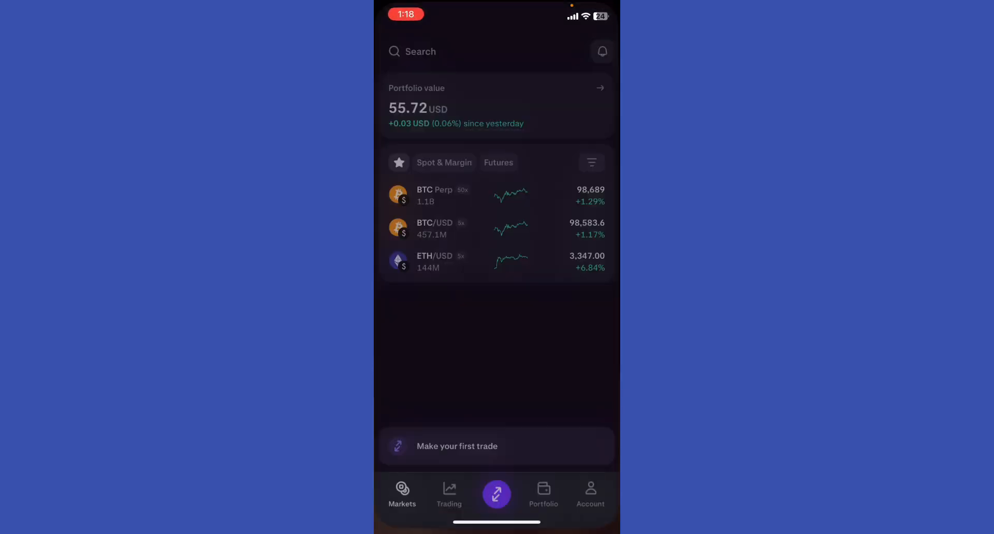
left_click(449, 497)
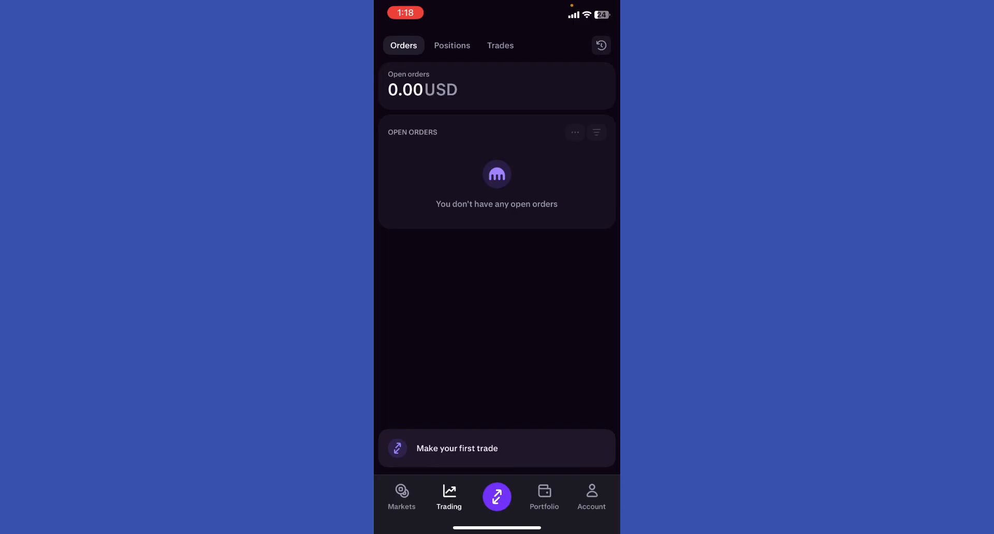
left_click(401, 497)
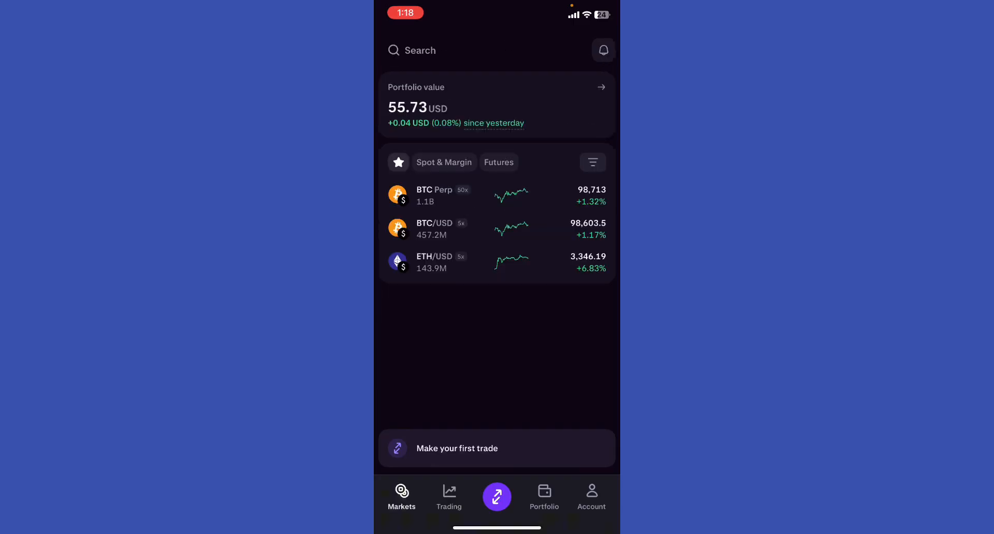
left_click(444, 262)
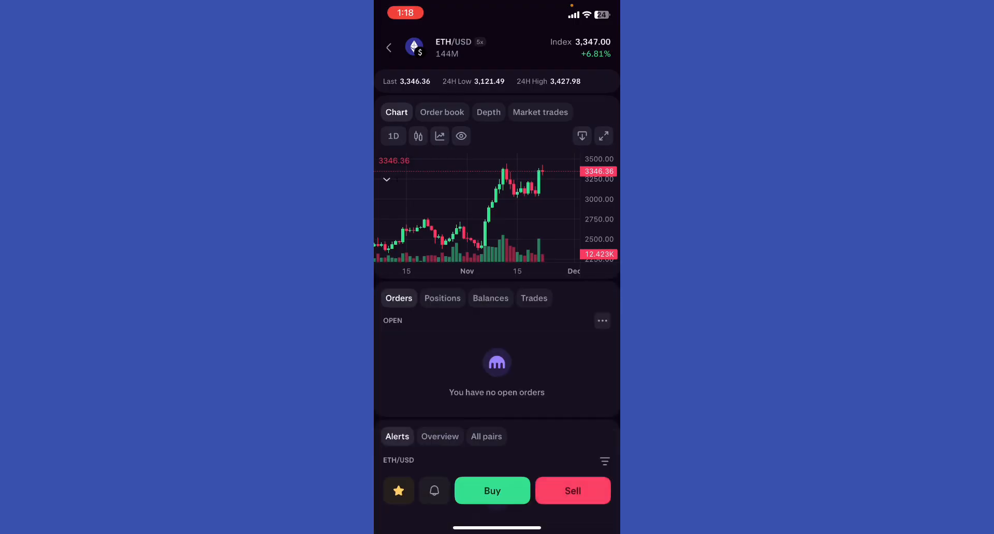
Step: Start an ETH/USD sell limit order and switch it from Spot to 5x Margin
left_click(571, 491)
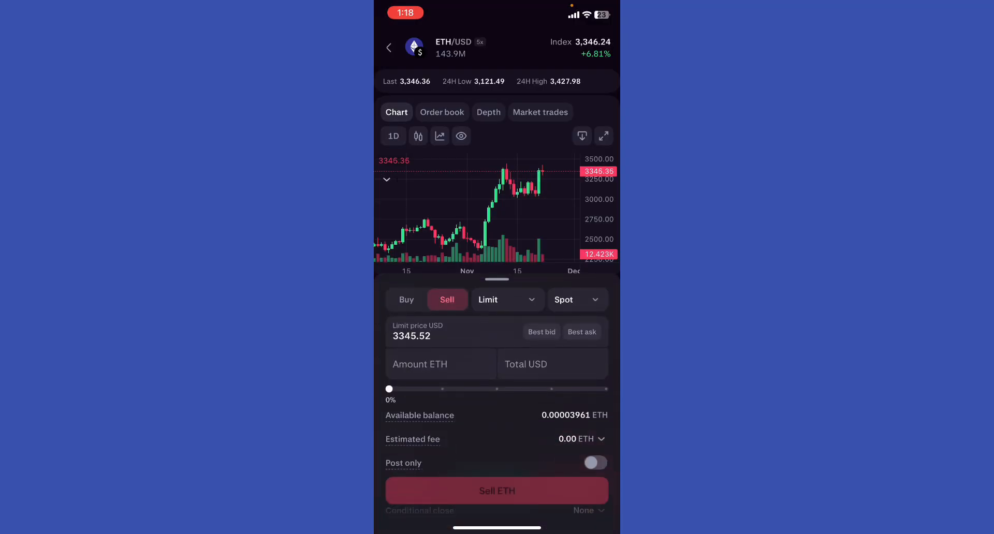
left_click(576, 300)
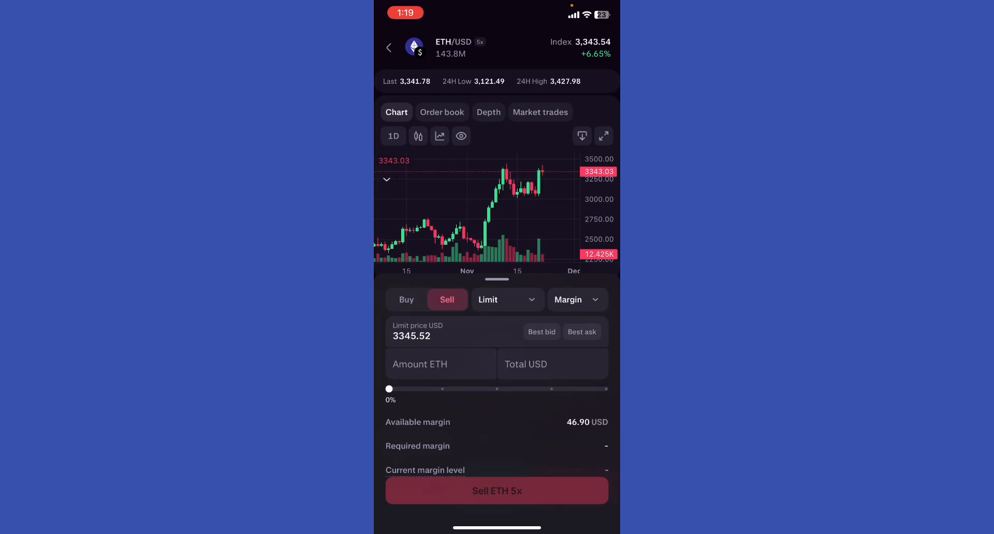
Step: Expand the order sheet and set the amount slider to 10% (0.00687378 ETH, about 22.99 USD)
left_click(440, 363)
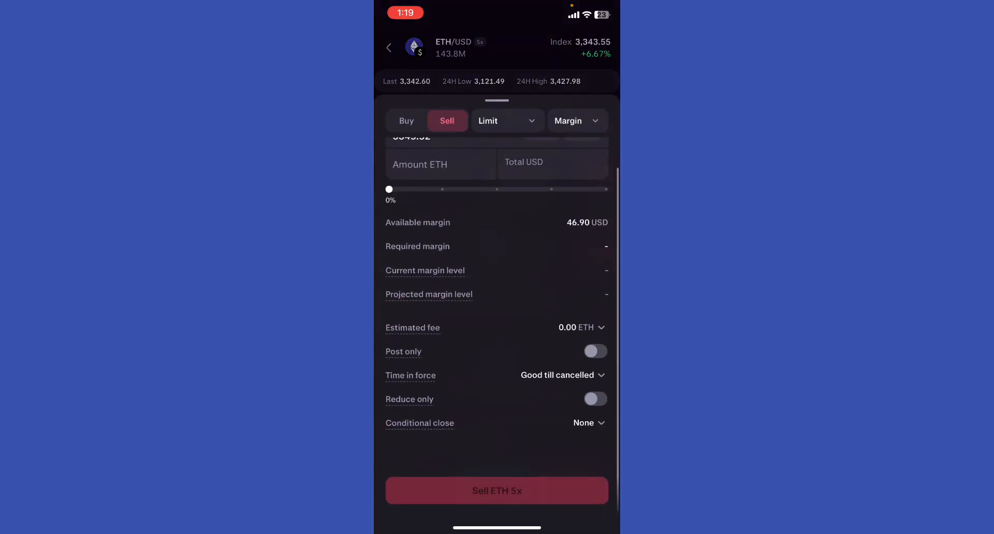
left_click_drag(390, 189, 443, 189)
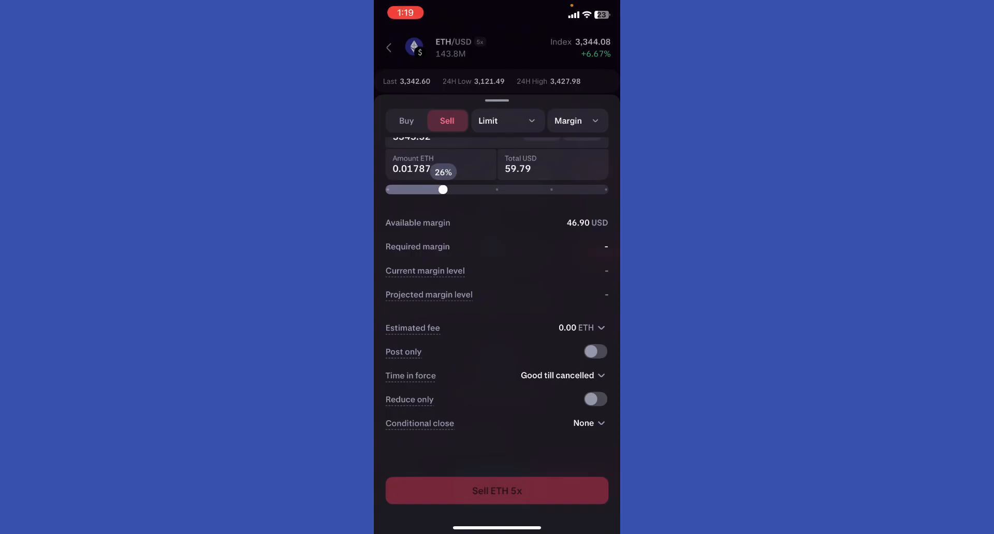
left_click_drag(442, 190, 407, 190)
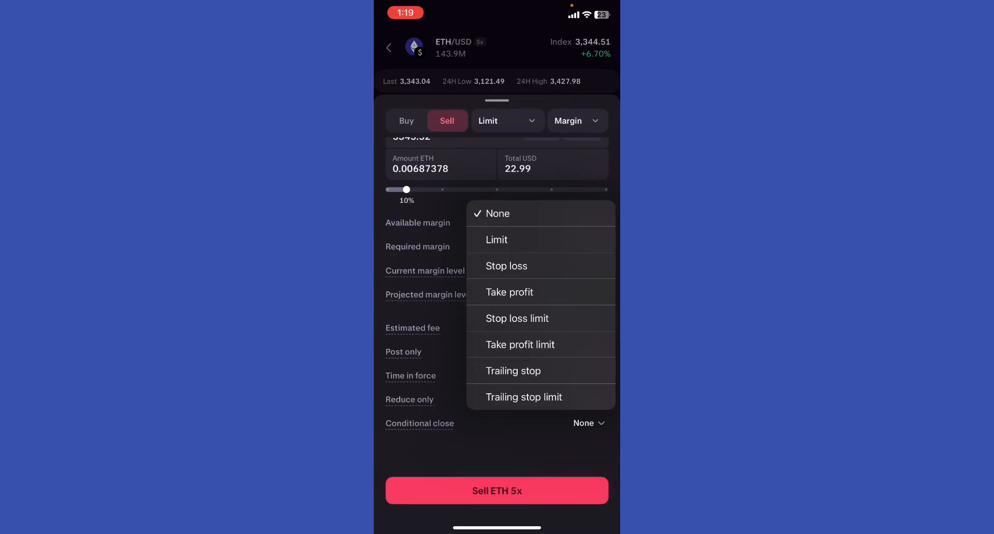
Step: Pick Stop loss as the conditional close and collapse the order sheet to the chart
left_click(506, 266)
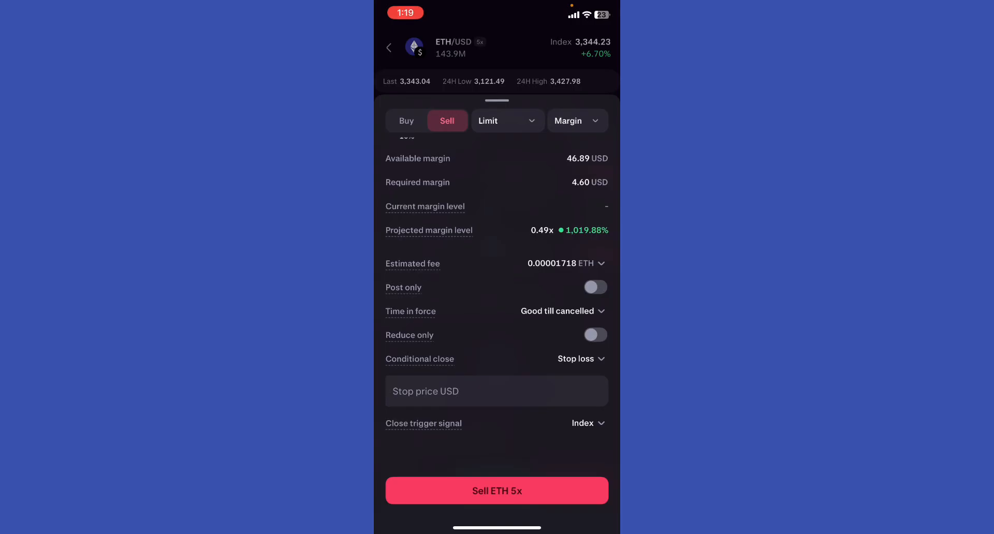
left_click_drag(497, 101, 497, 426)
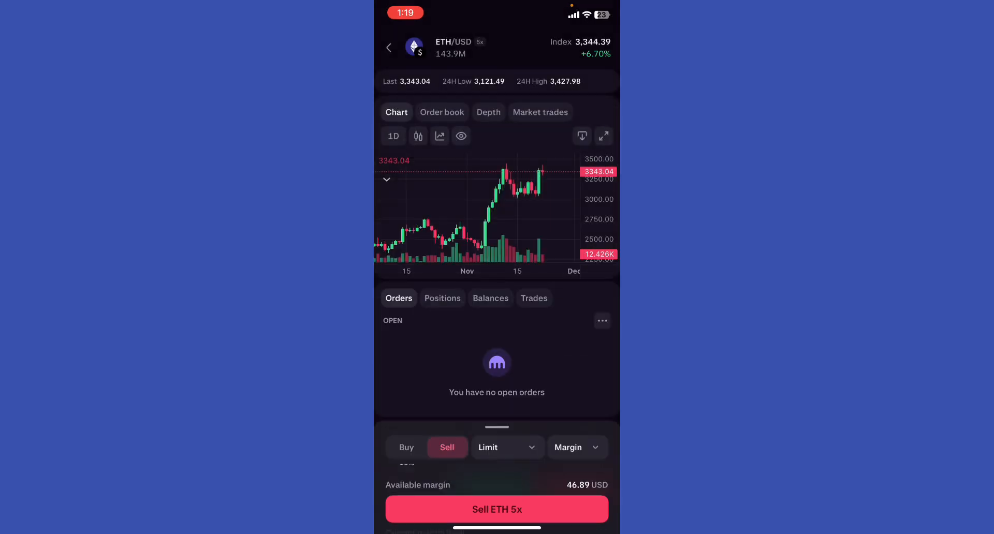